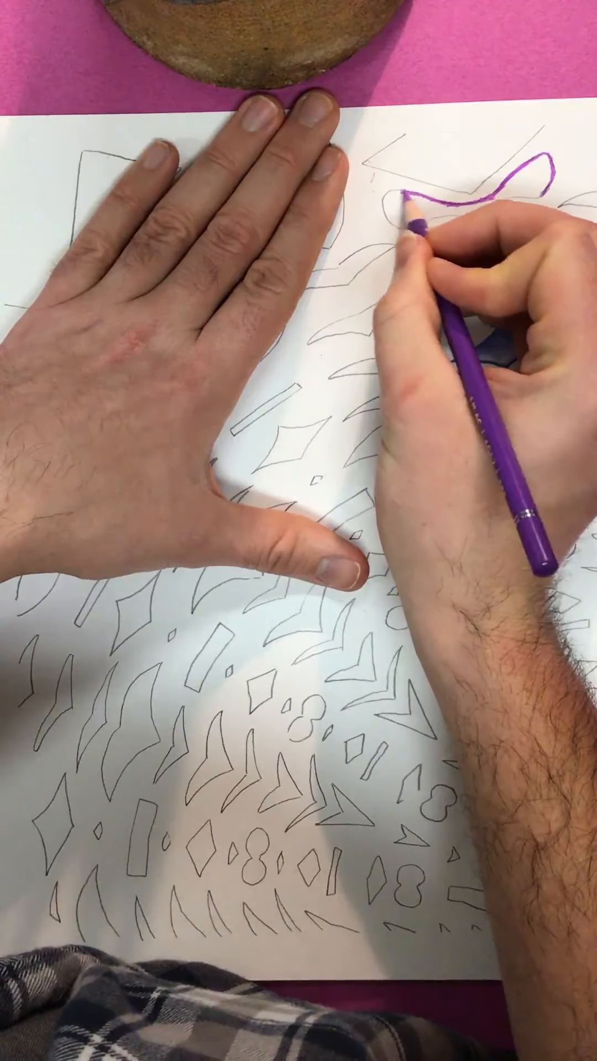
Step: Trace the purple pencil line down the left side of the wavy top shape
drag(420, 210, 392, 236)
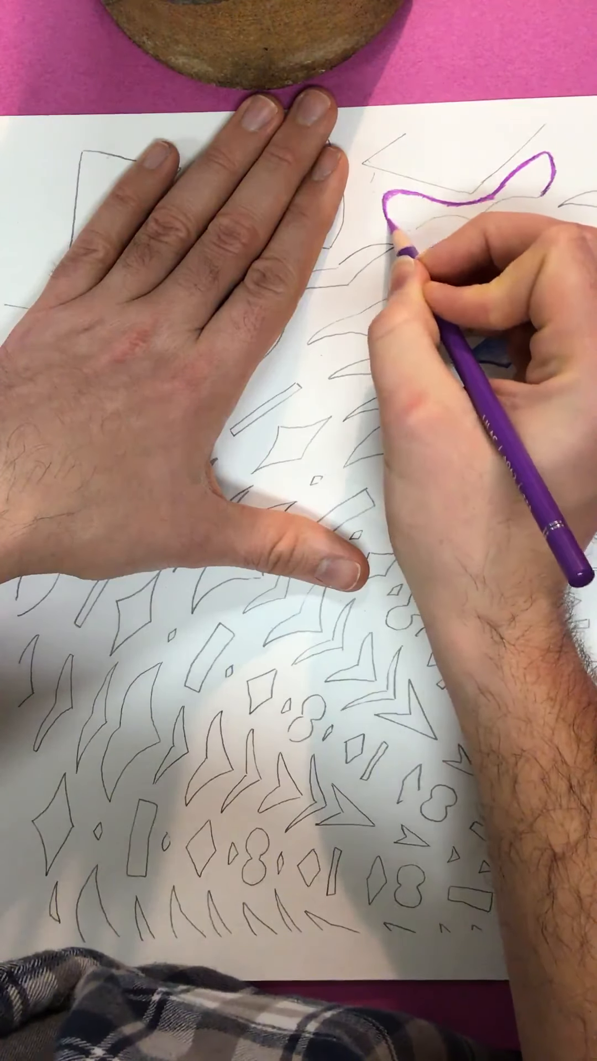